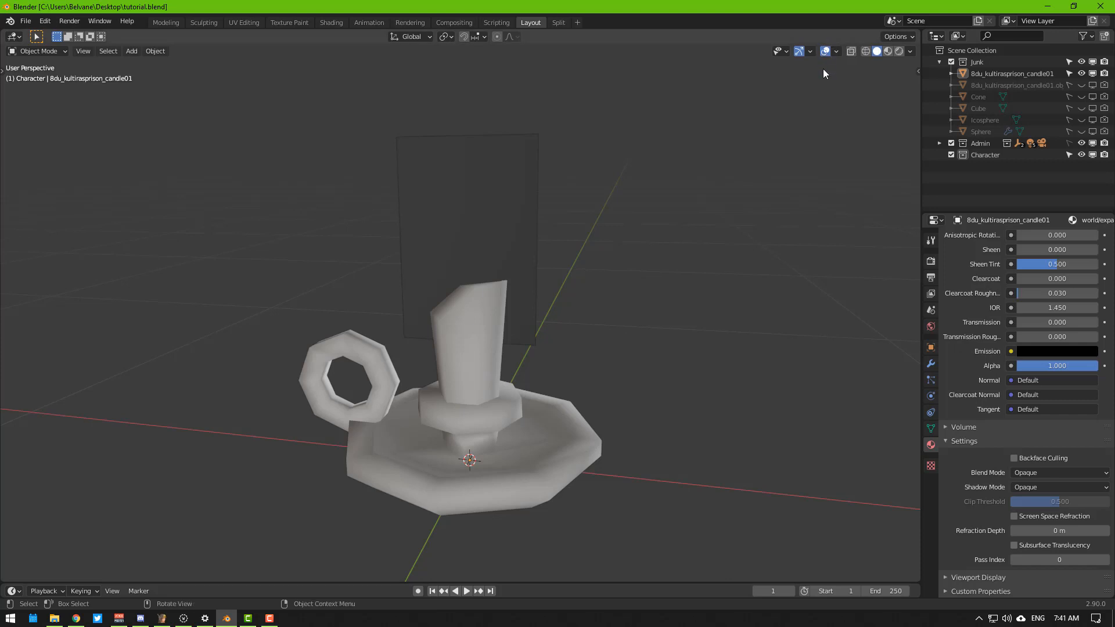
mouse_move(875, 51)
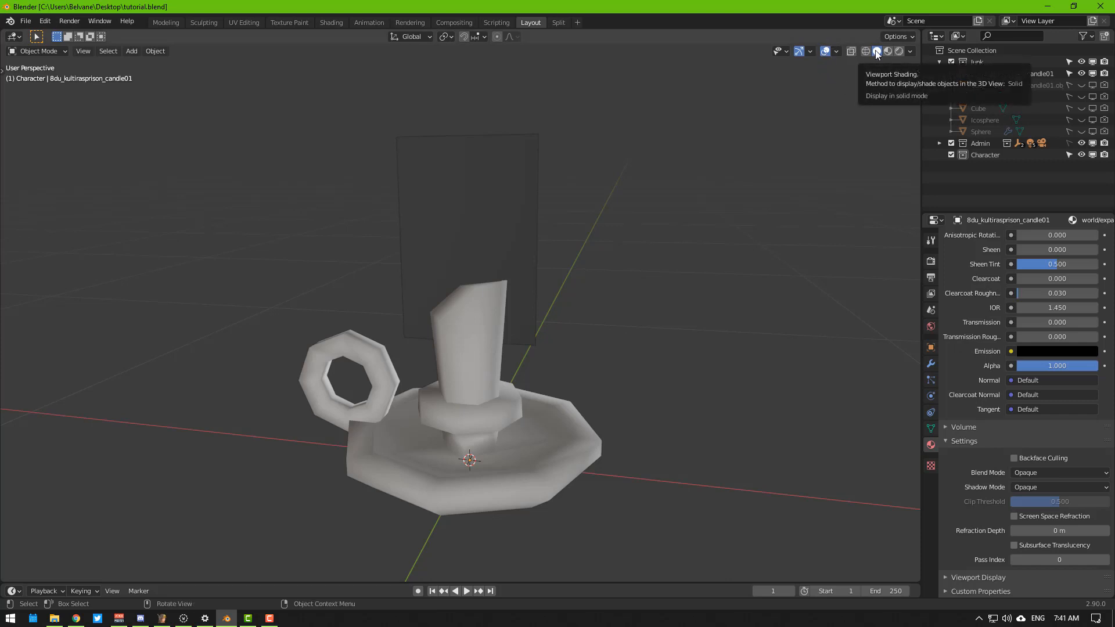
- Switch the viewport through Wireframe and Material Preview to Rendered shading
left_click(865, 50)
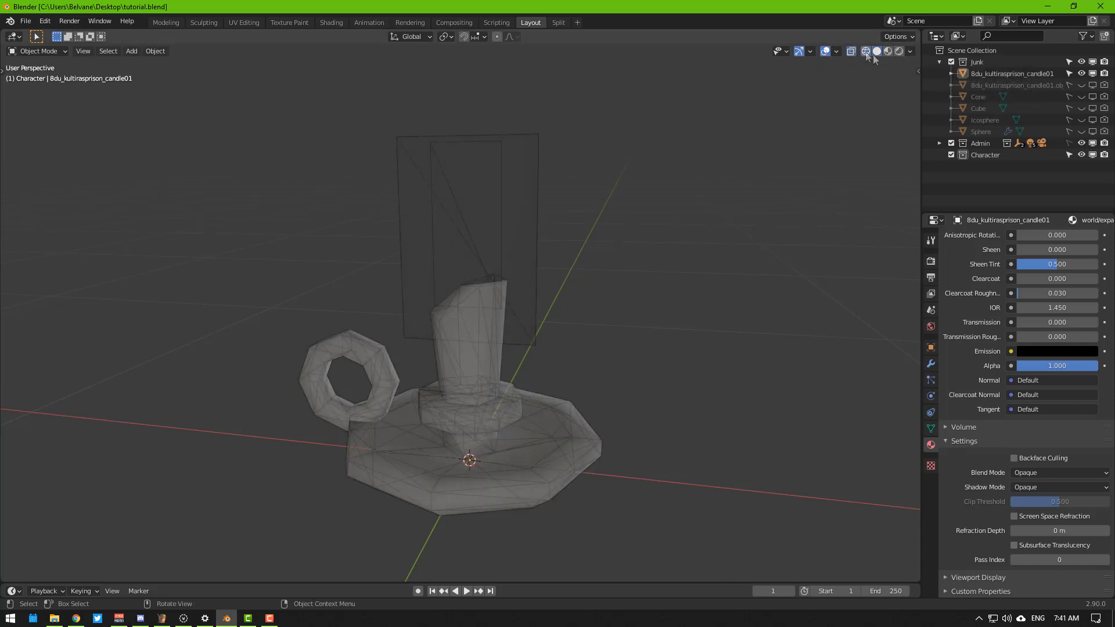
left_click(887, 49)
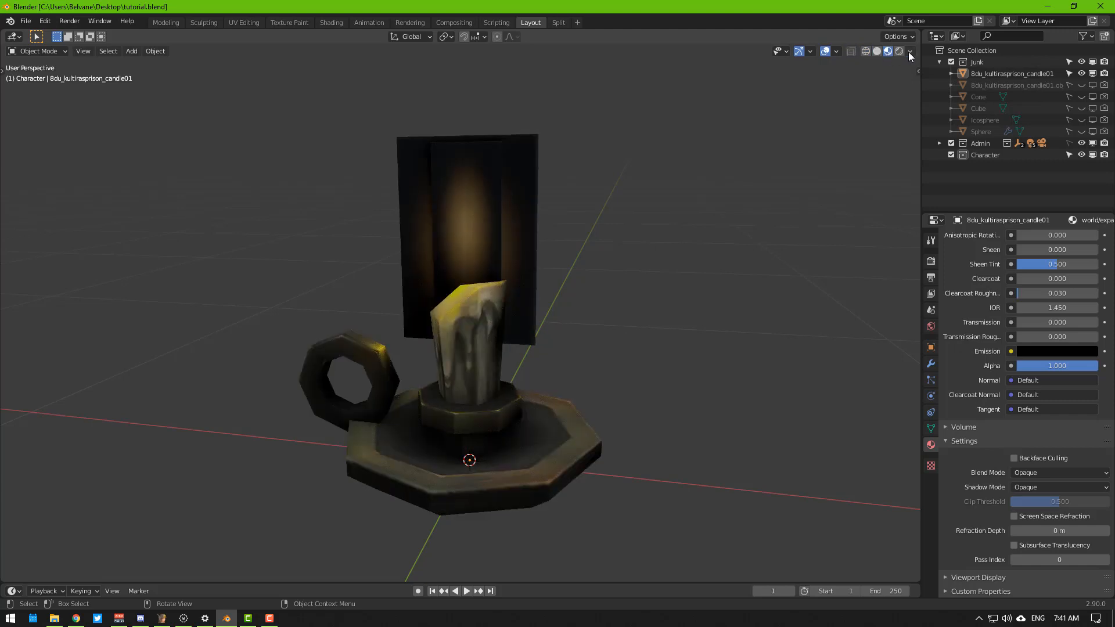
left_click(898, 50)
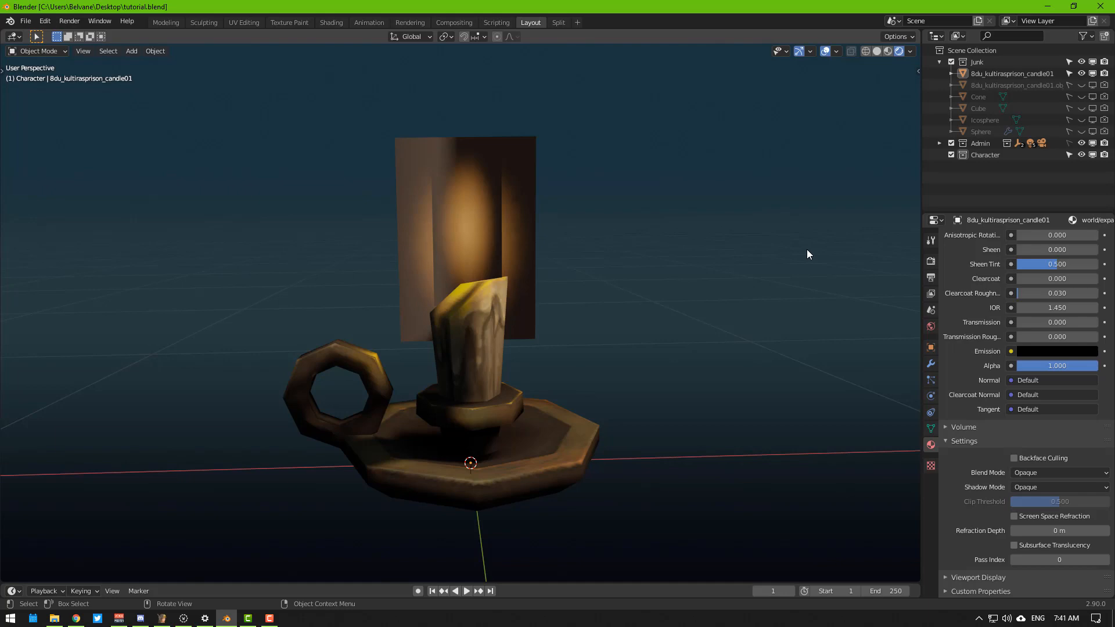
mouse_move(468, 291)
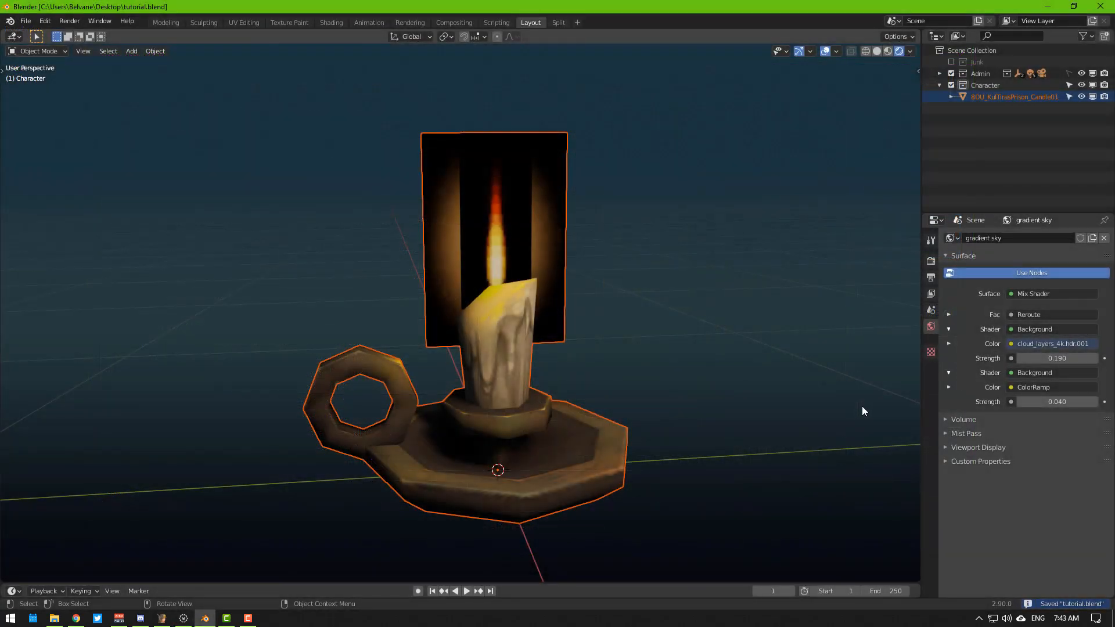
mouse_move(623, 485)
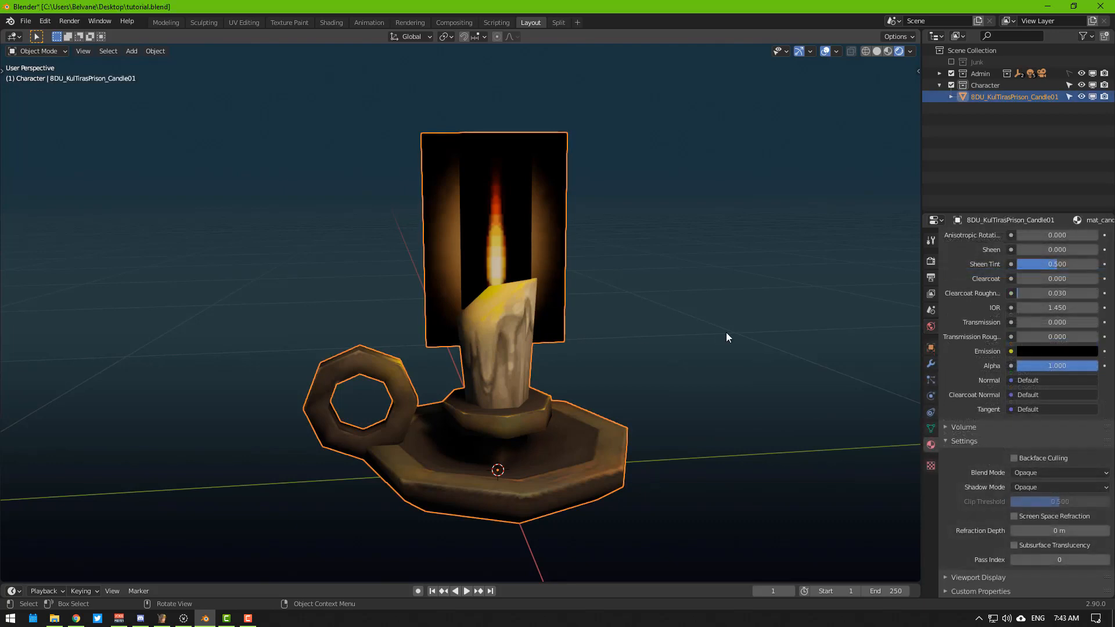
mouse_move(508, 222)
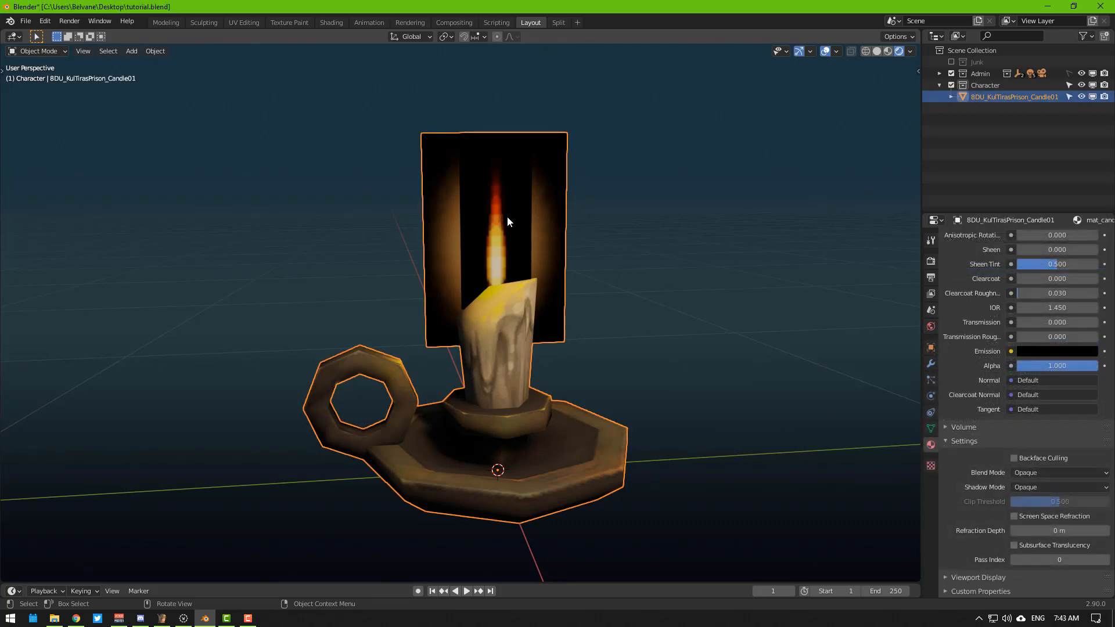
- Select the imported 8DU_KulTirasPrison_Candle01 model in the Character collection
left_click(930, 326)
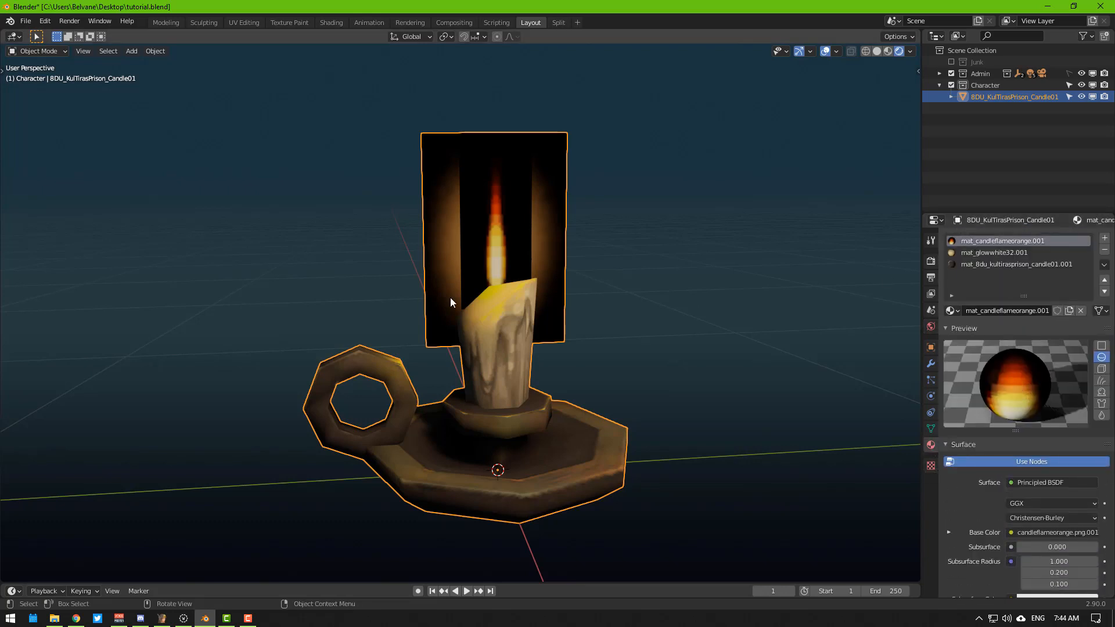
- Rename the candle body, orange flame and glowwhite32 materials to drop the .001 suffix
left_click(1015, 264)
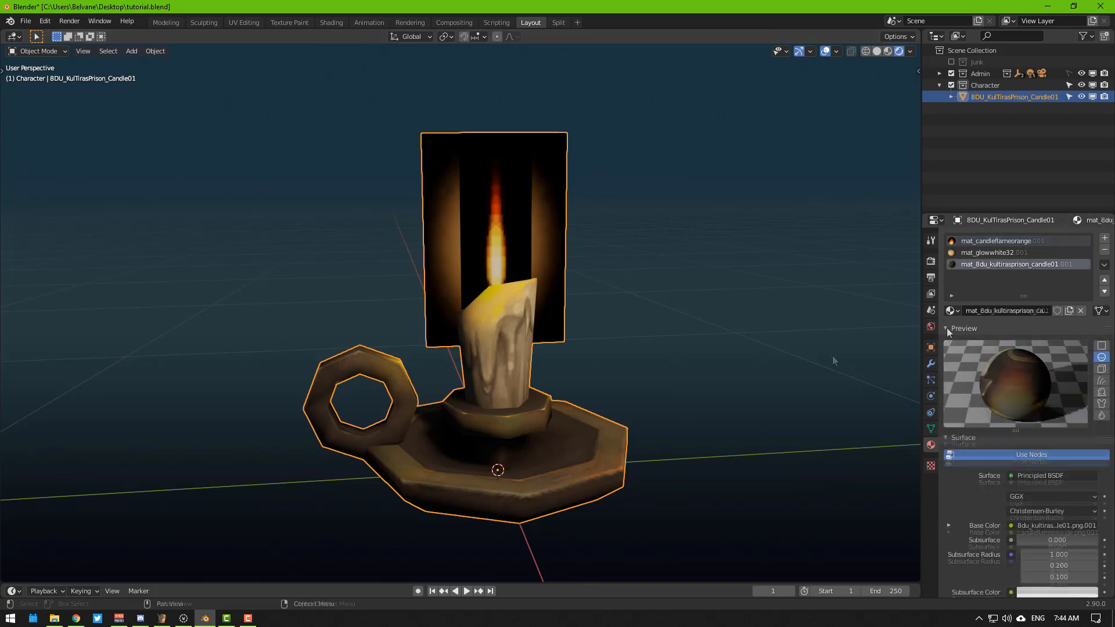
left_click(995, 241)
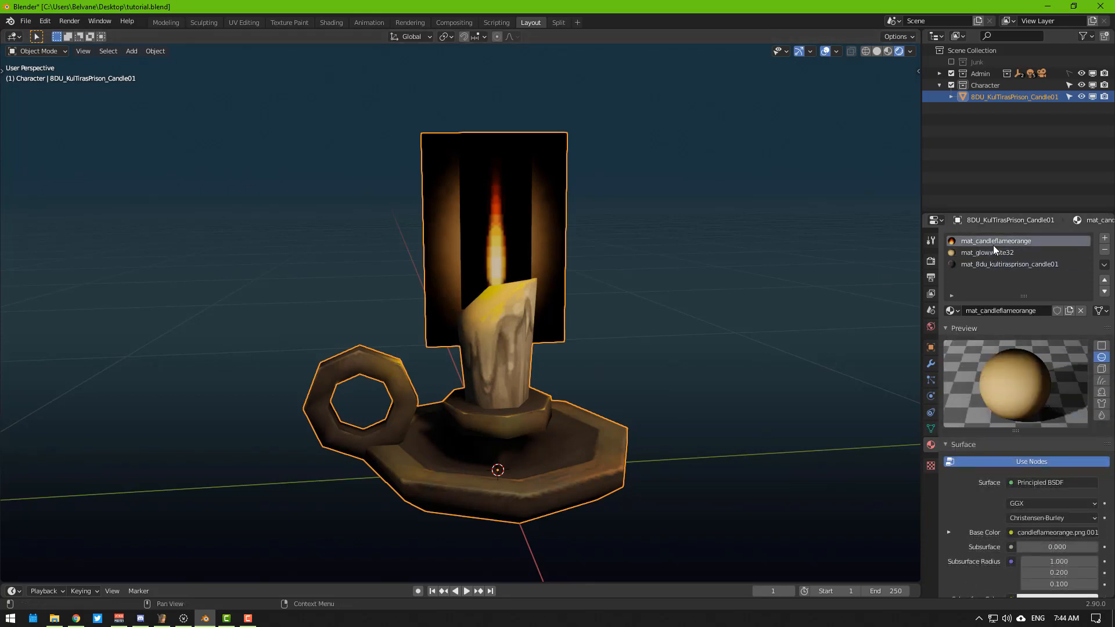
left_click(987, 252)
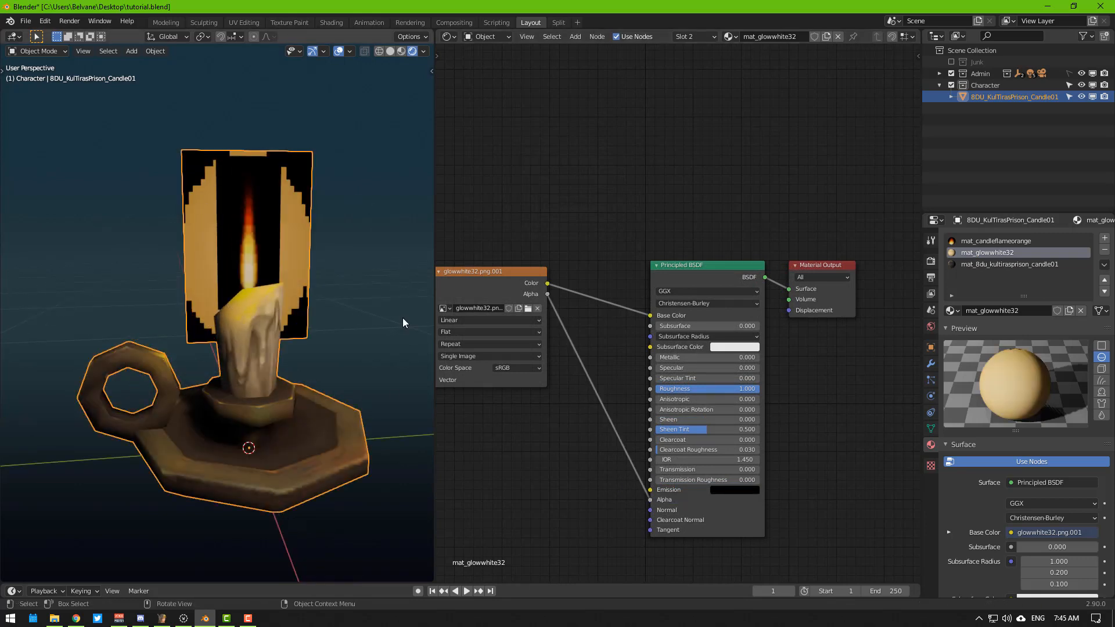
mouse_move(397, 330)
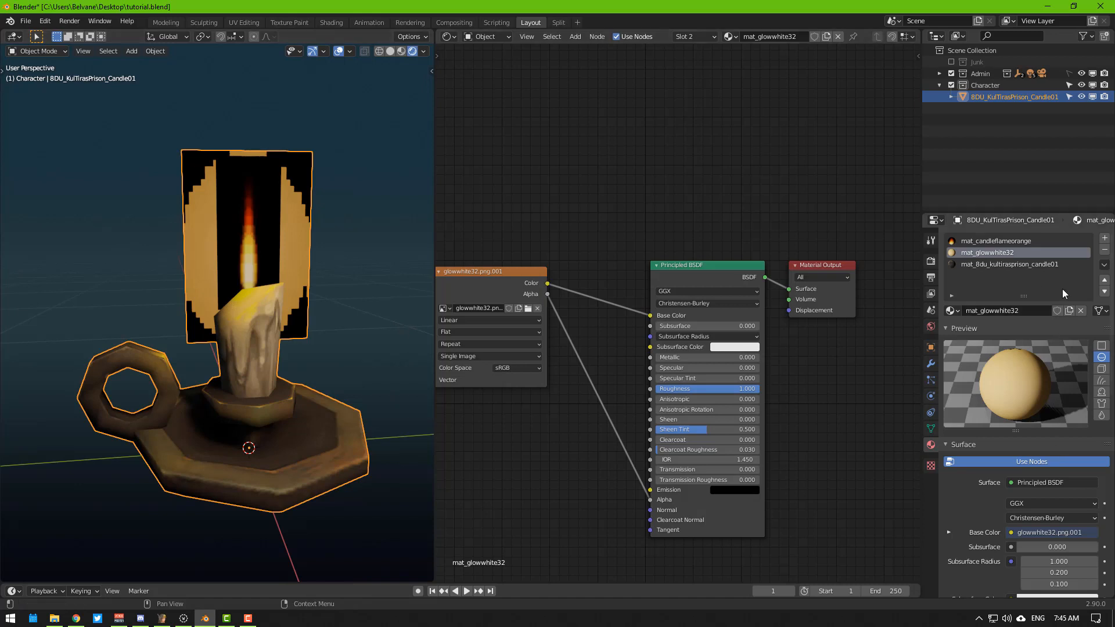
- Set mat_glowwhite32 to Alpha Blend with Shadow Mode None
scroll("down", 3)
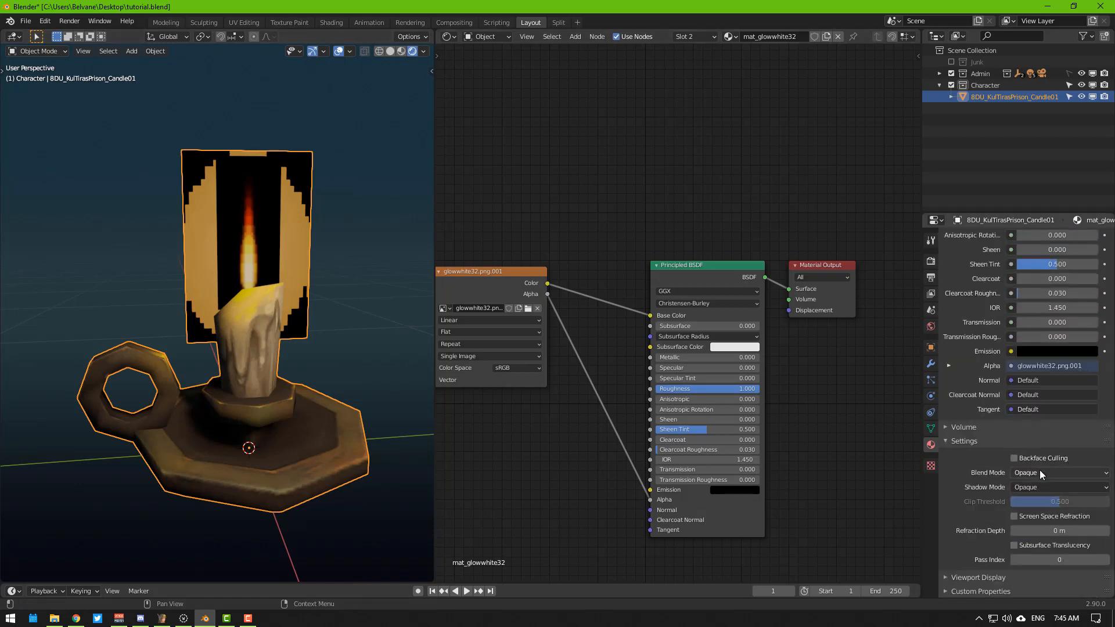
left_click(1058, 473)
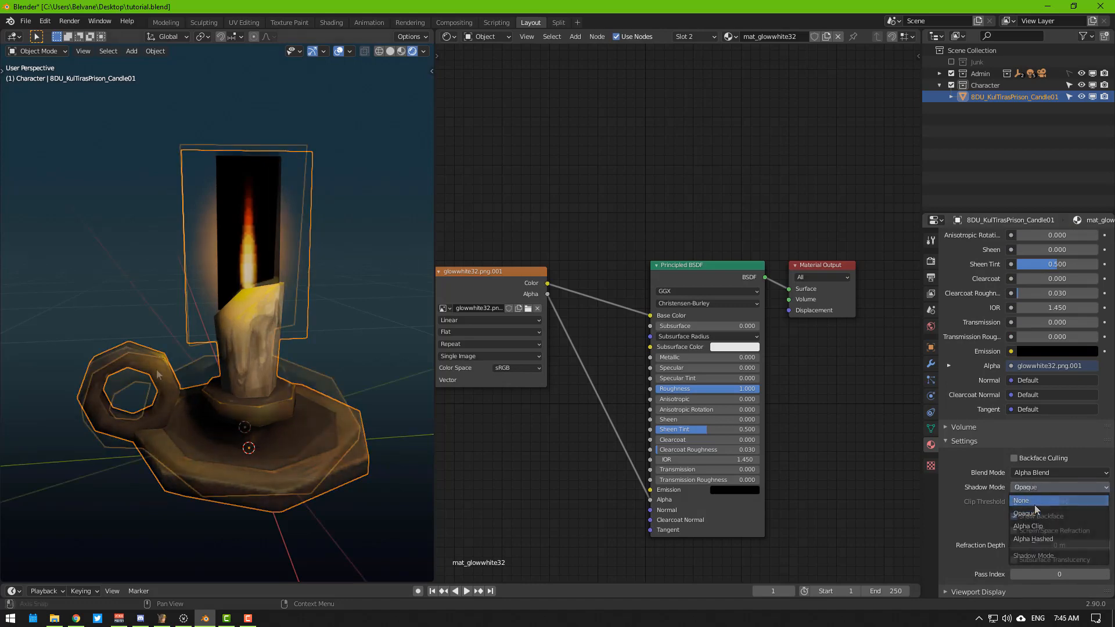
left_click(1024, 499)
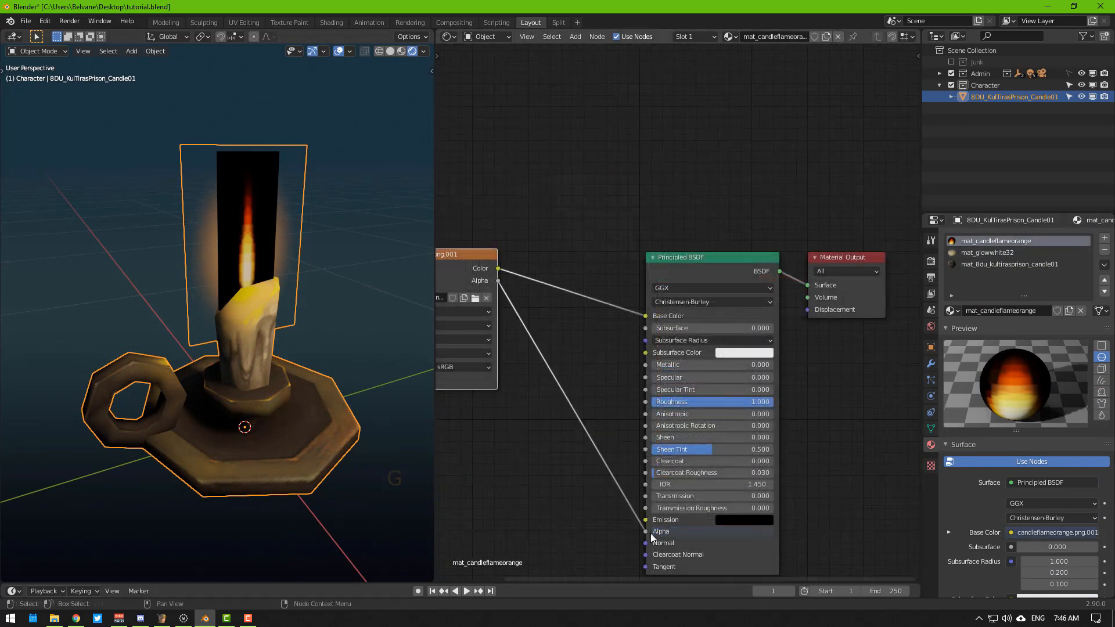
- Set mat_candleflameorange to Alpha Blend with no shadows and backfaces shown
scroll("down", 3)
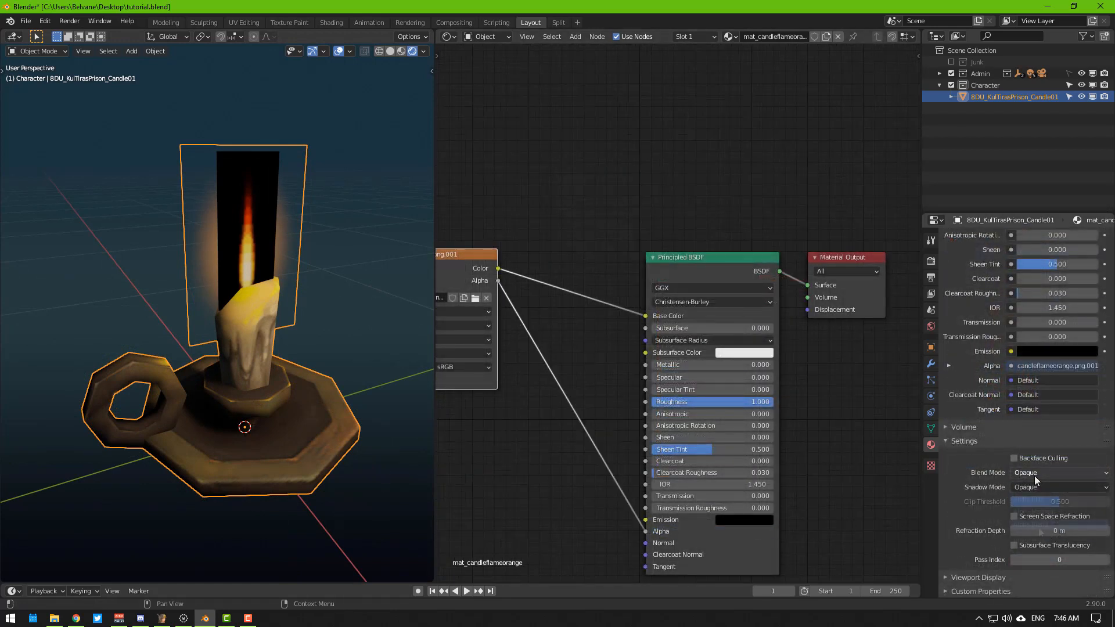
left_click(1059, 472)
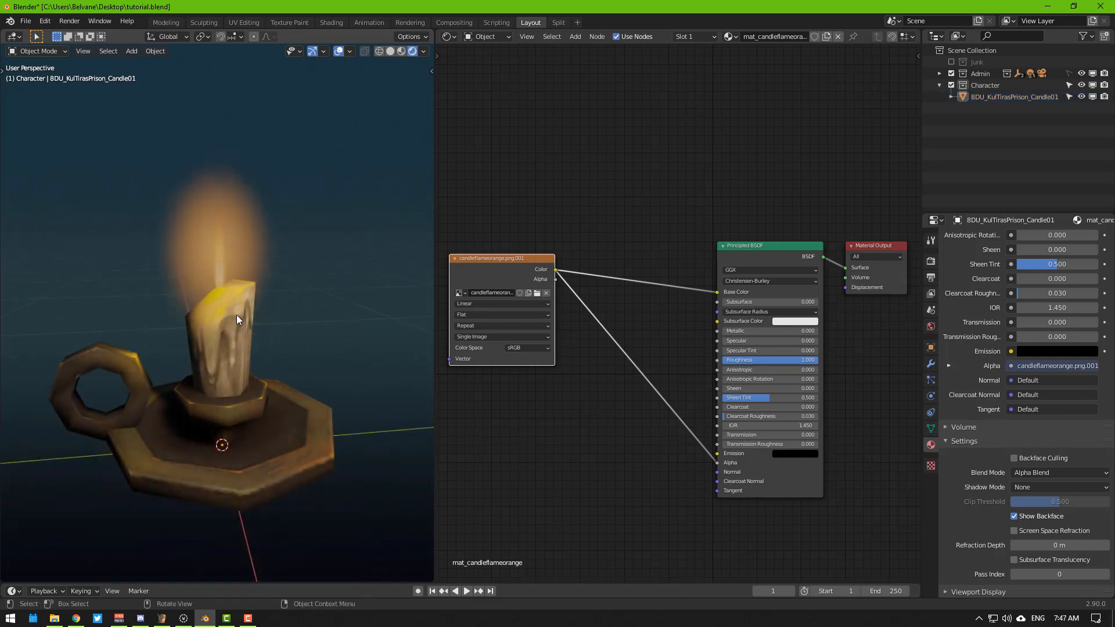
- Separate the glow plane from the candle mesh into its own hidden object
left_click(235, 320)
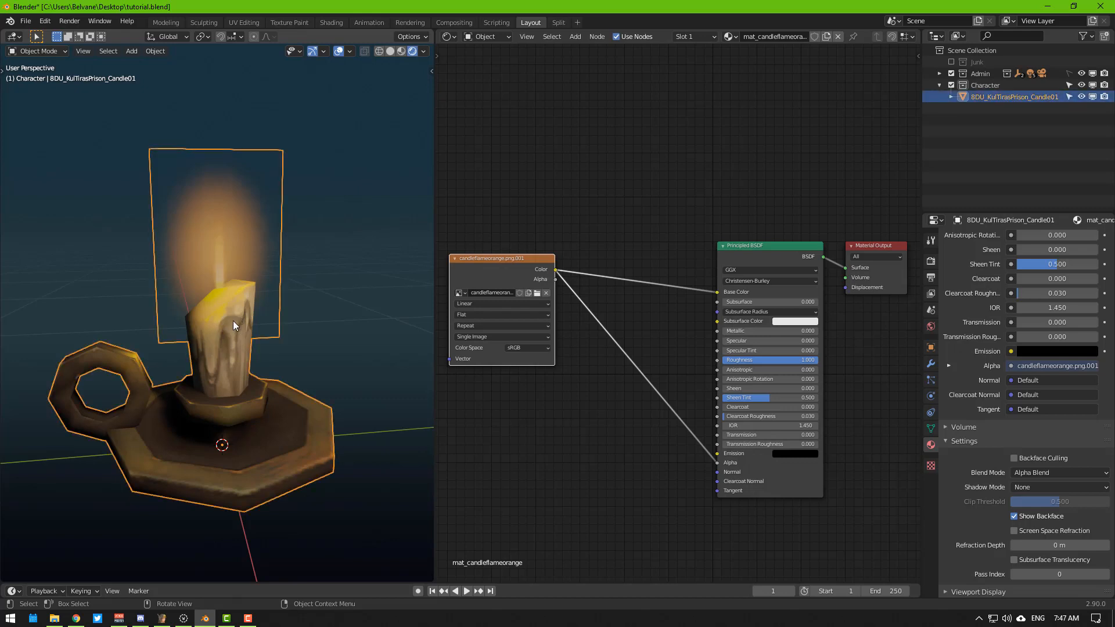
key("Tab")
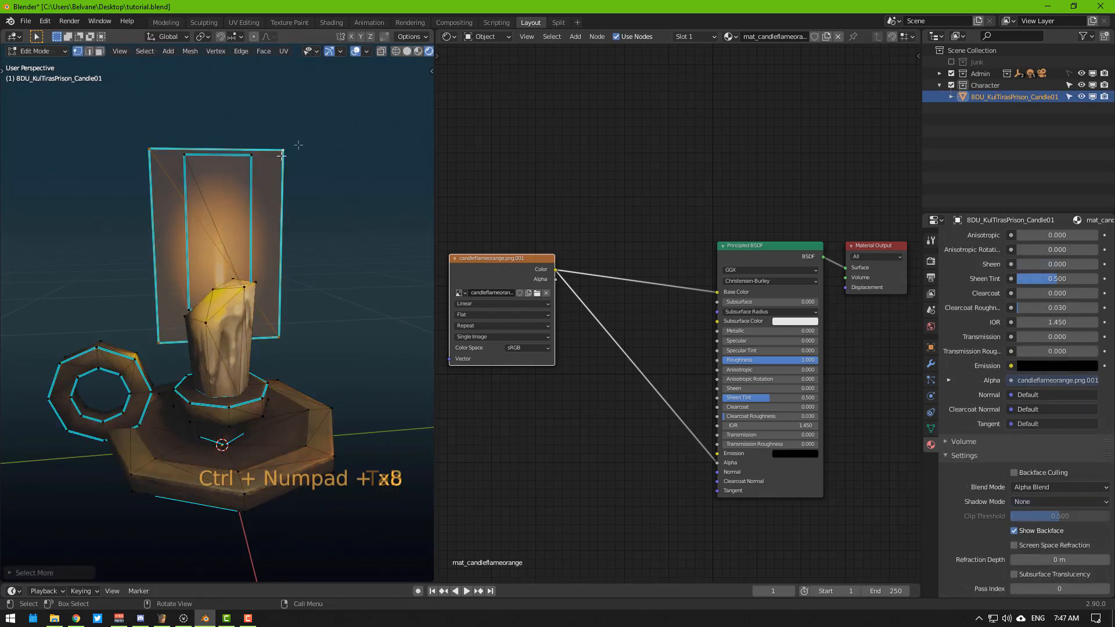
key("p")
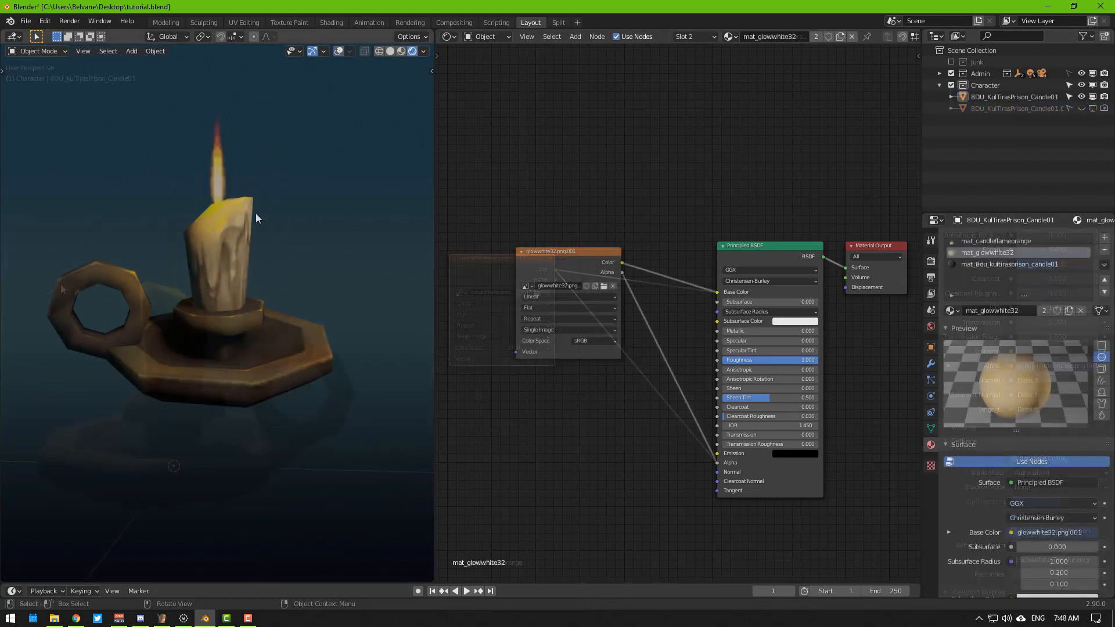
left_click(1002, 240)
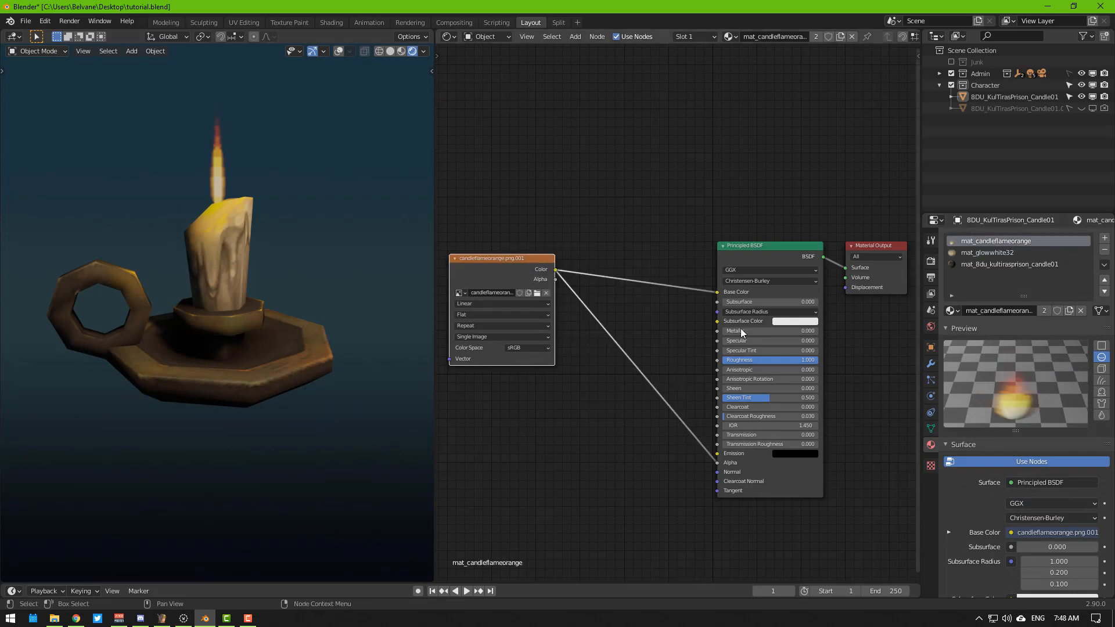
- Delete the Principled BSDF and add Emission and Transparent BSDF shader nodes
key("x")
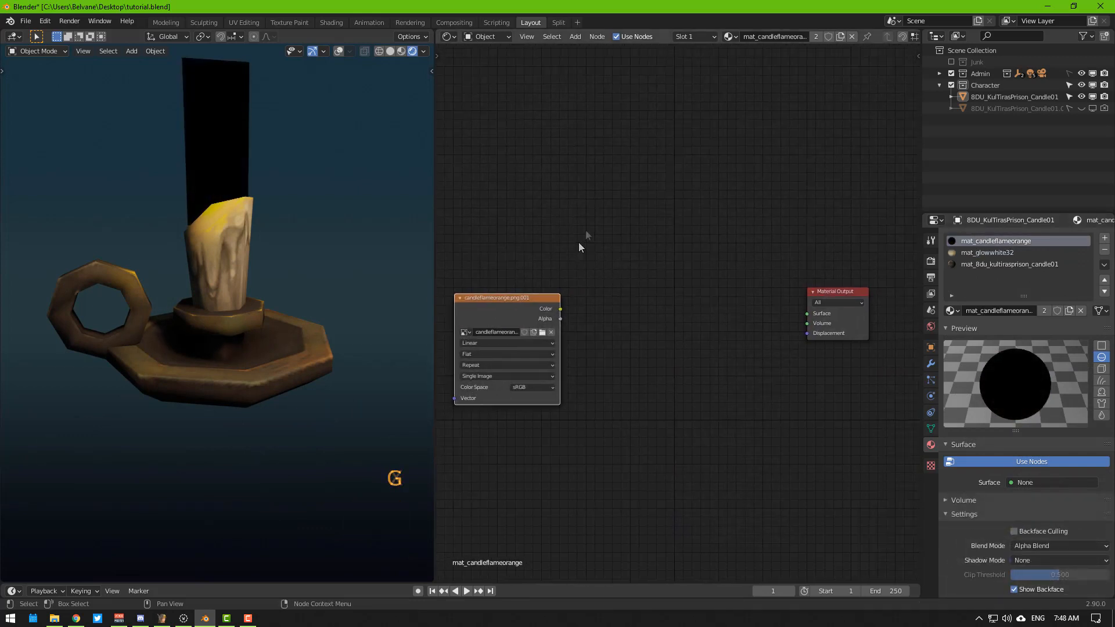
key("shift+a")
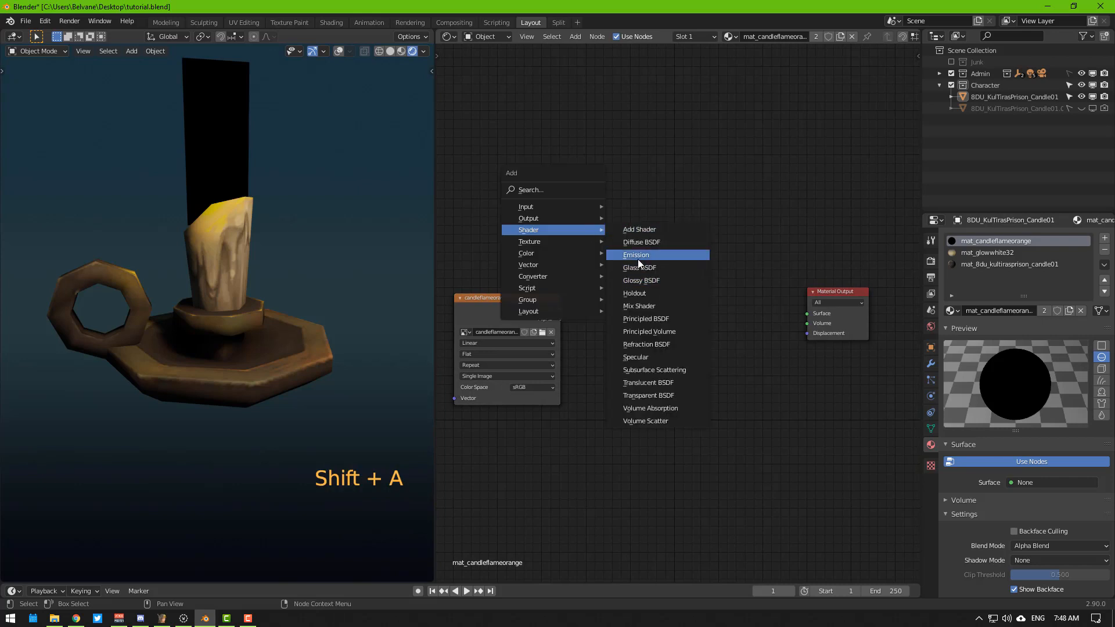
left_click(635, 254)
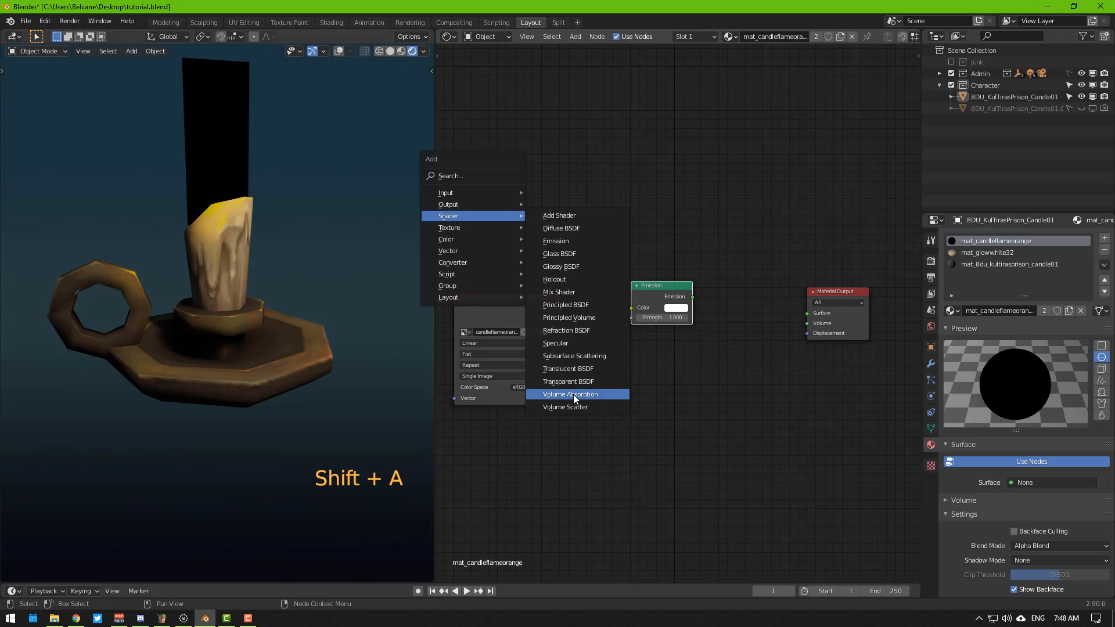
left_click(569, 381)
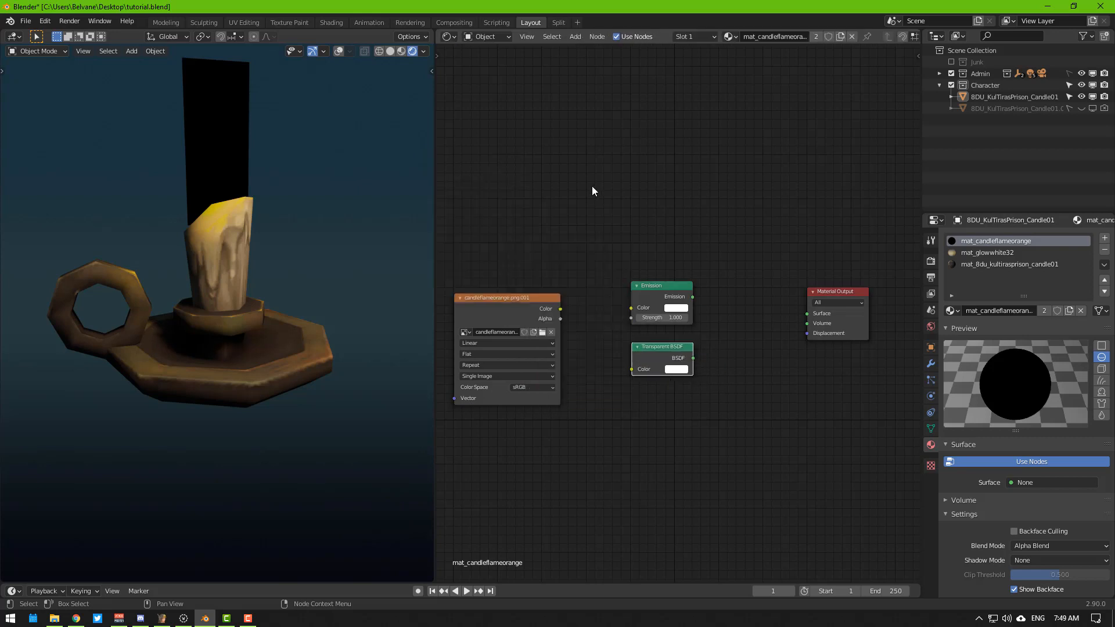
key("shift+a")
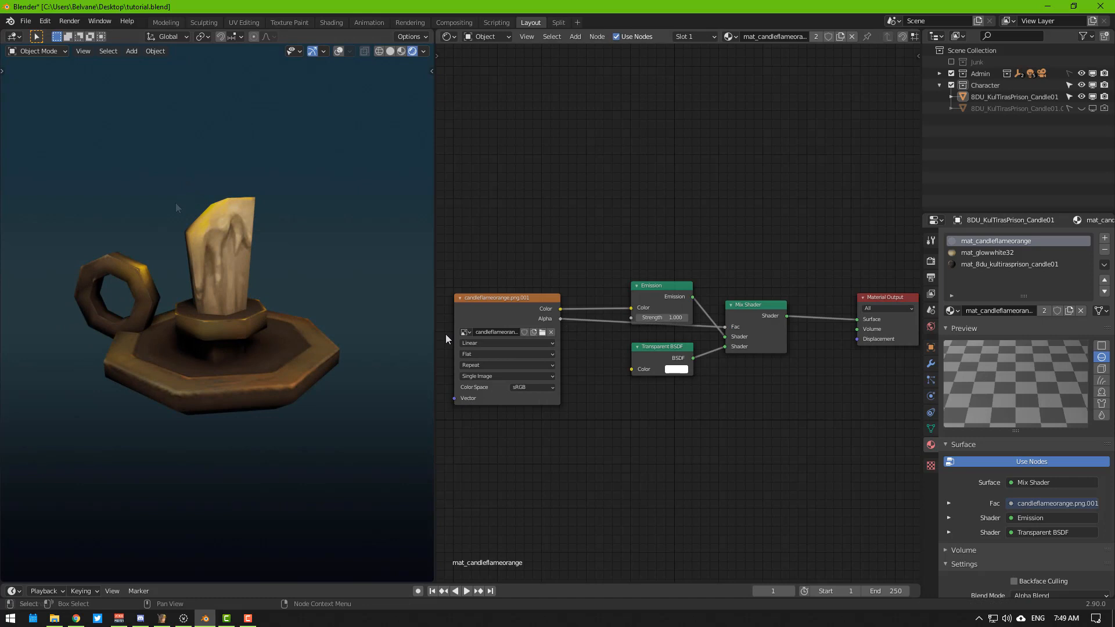
mouse_move(423, 331)
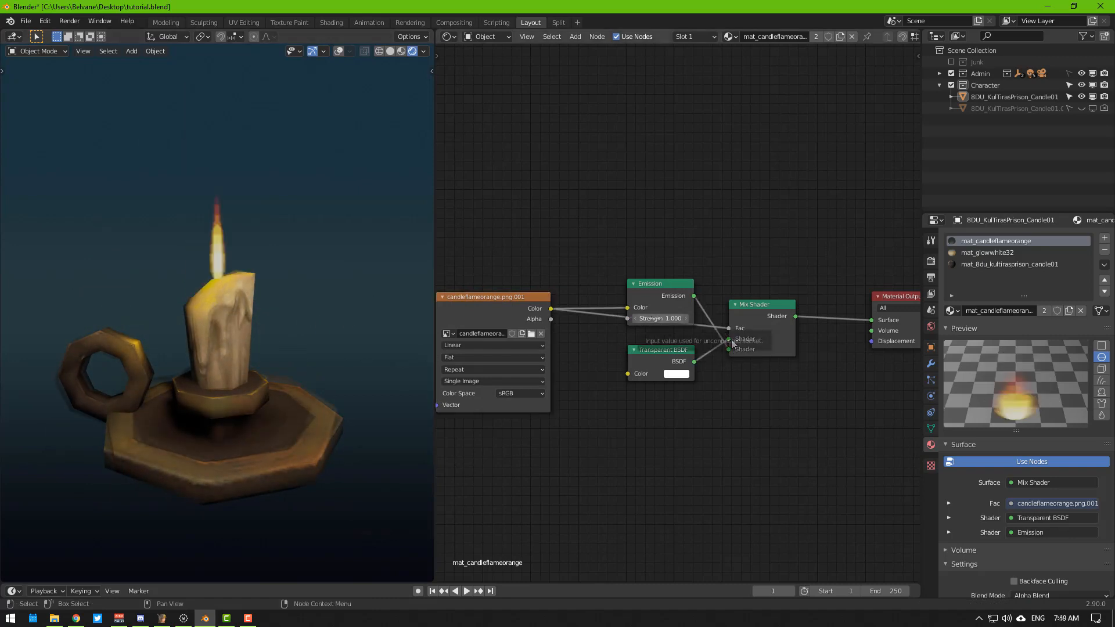
- Mix emission and transparent by the texture alpha and raise emission strength to 7.7
left_click(660, 318)
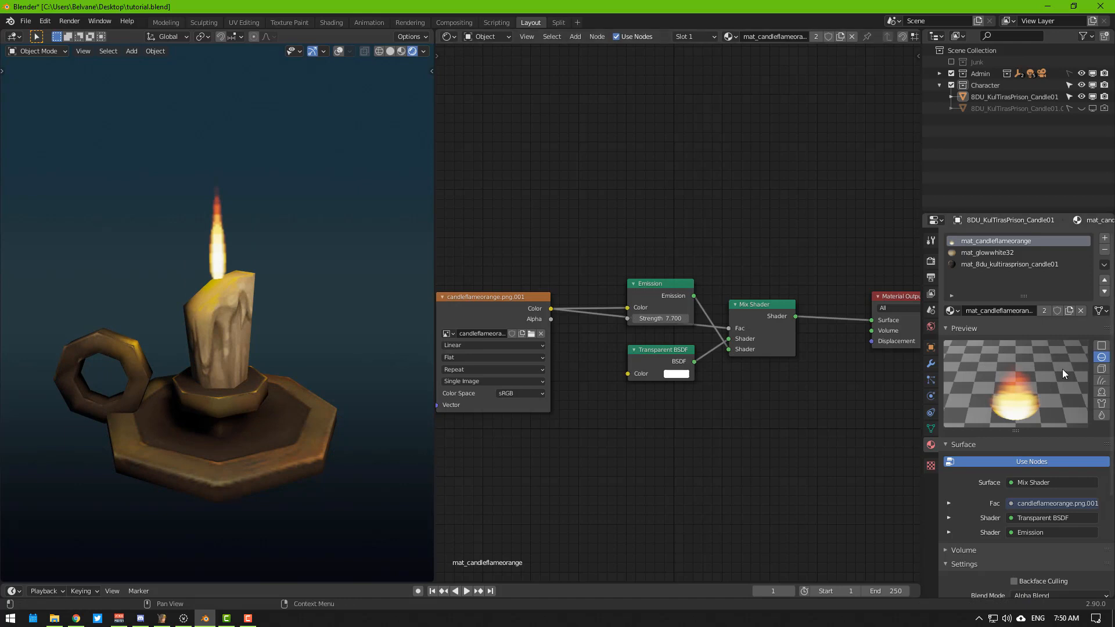
mouse_move(928, 264)
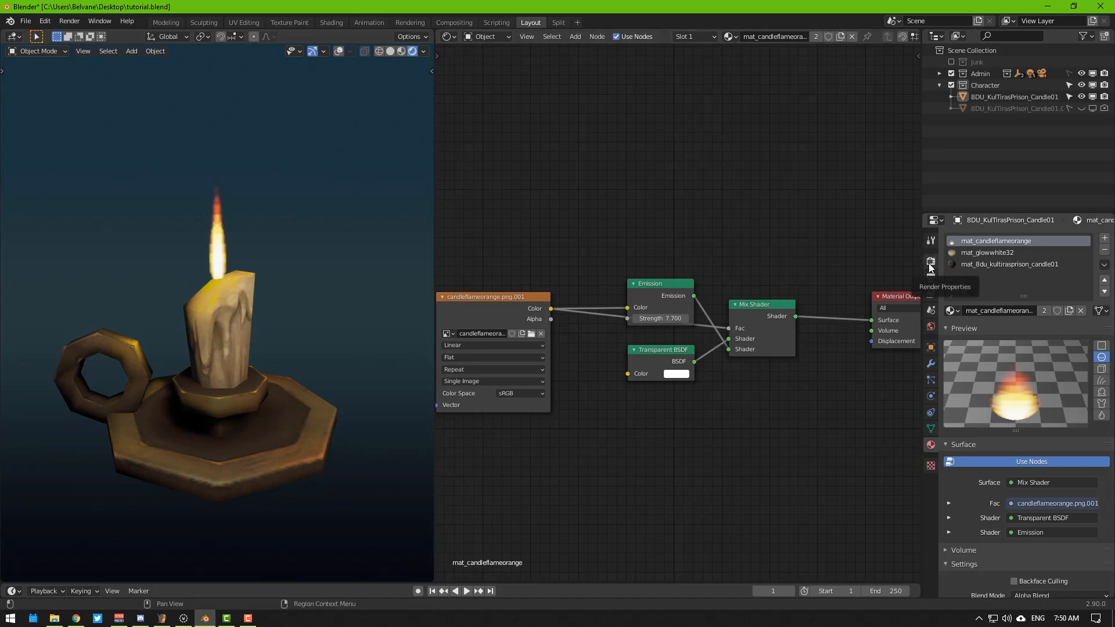
- Enable Bloom in Render Properties and set emission strength back to 1.0
left_click(930, 264)
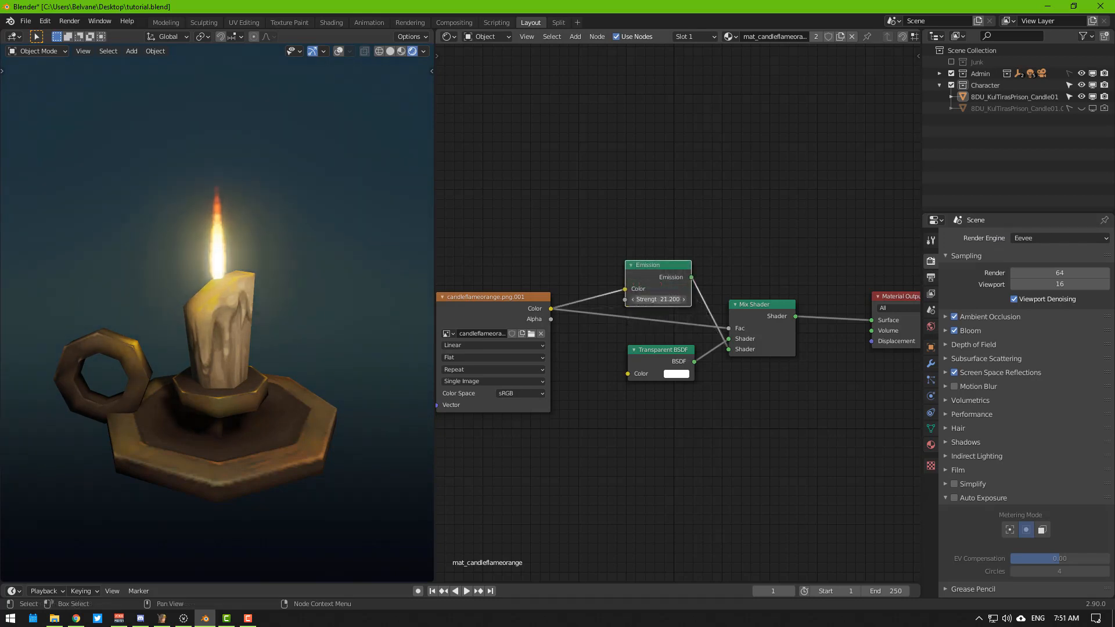
left_click(657, 298)
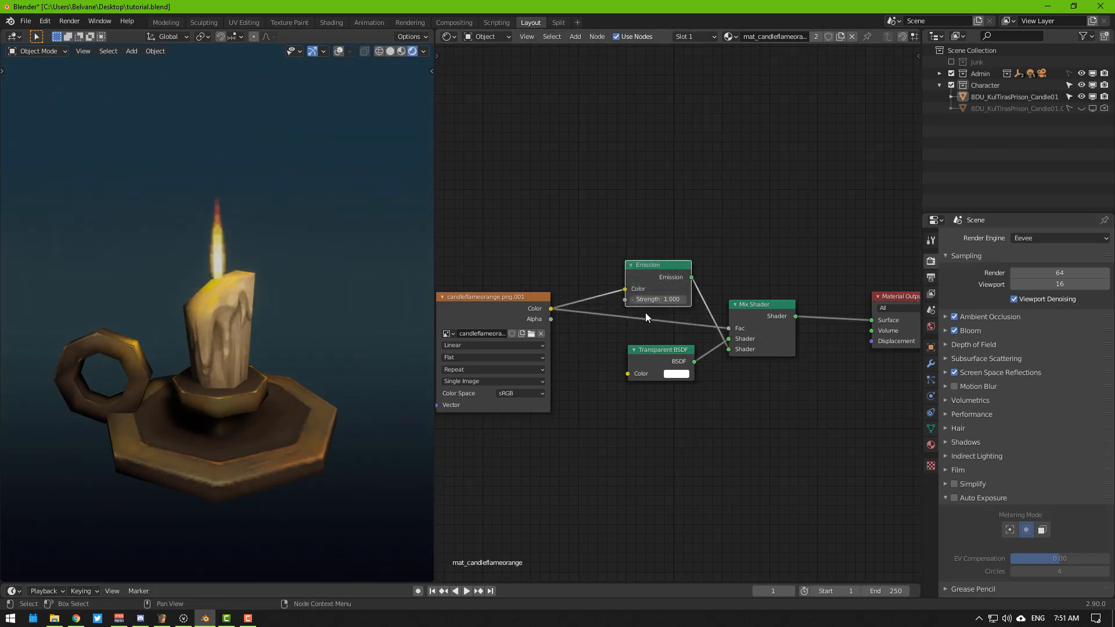